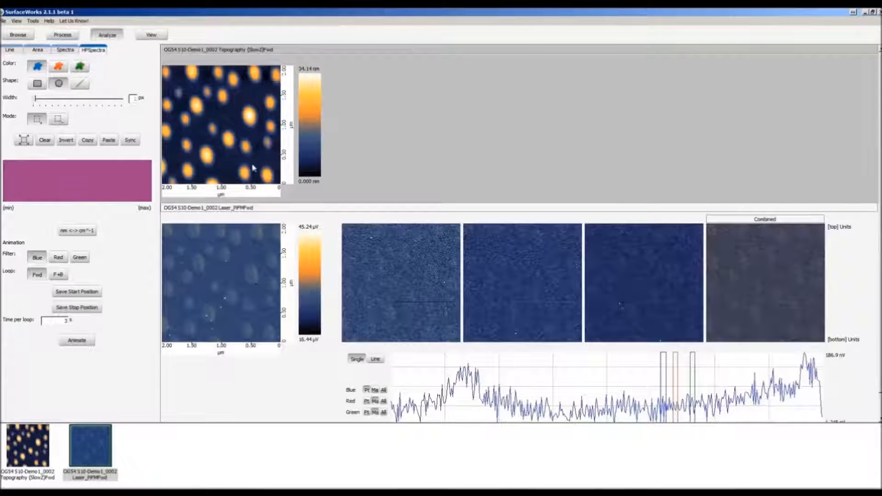
pyautogui.moveTo(345, 193)
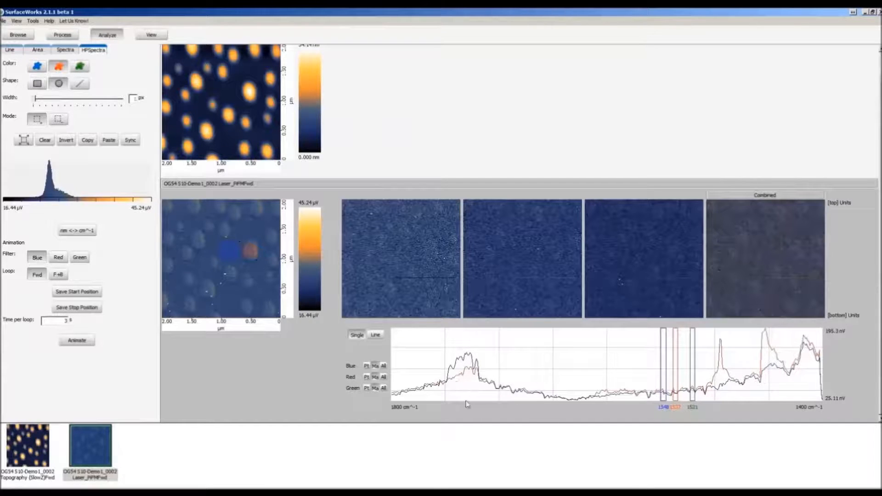
pyautogui.moveTo(579, 345)
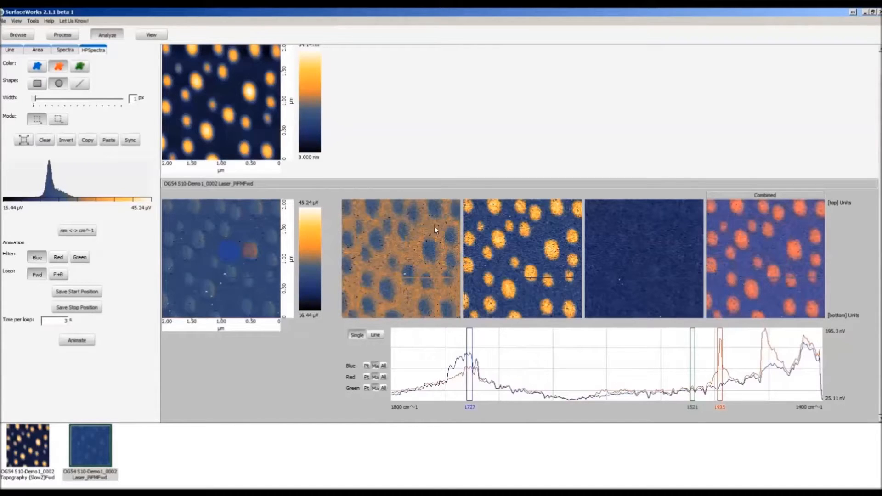
pyautogui.moveTo(516, 297)
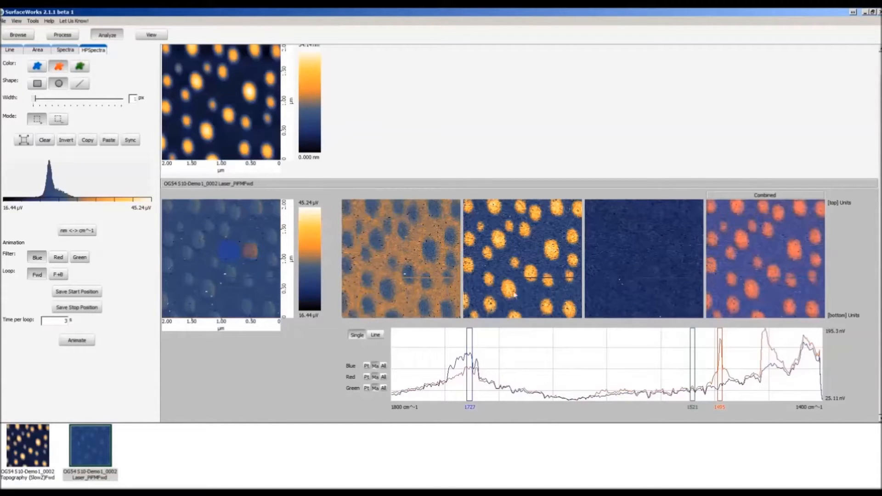
pyautogui.moveTo(514, 321)
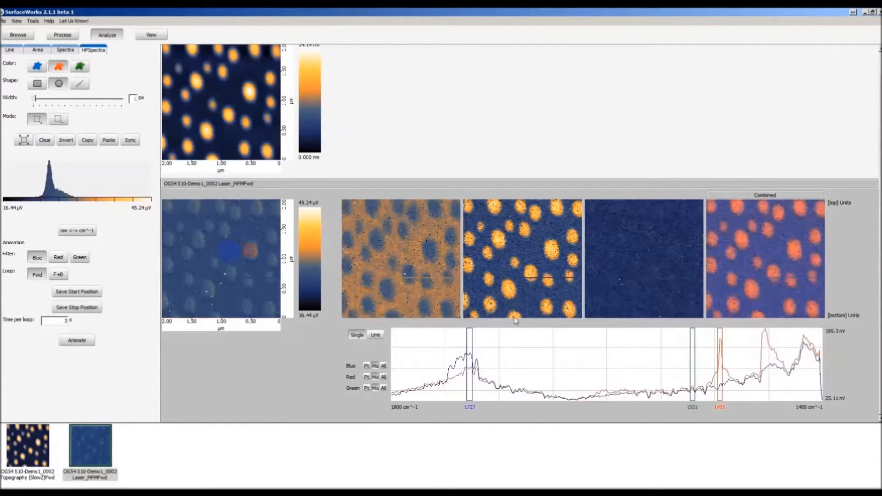